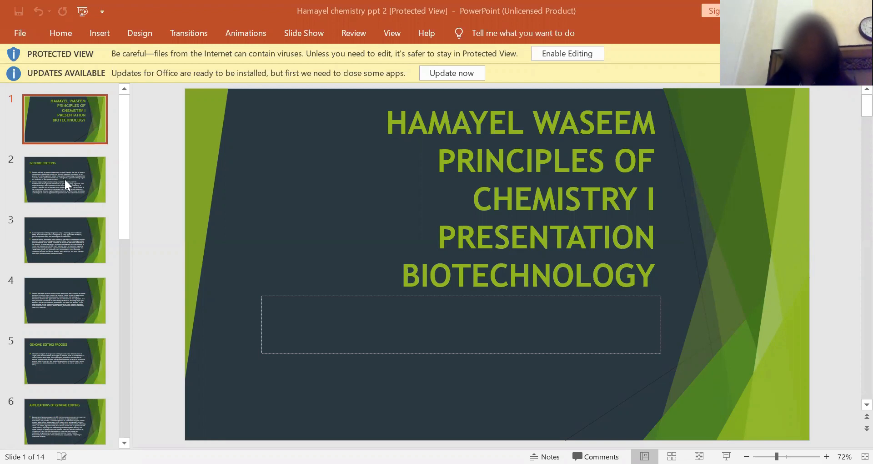
Show slide 2, 'GENOME EDITTING', with its two defining paragraphs
click(66, 180)
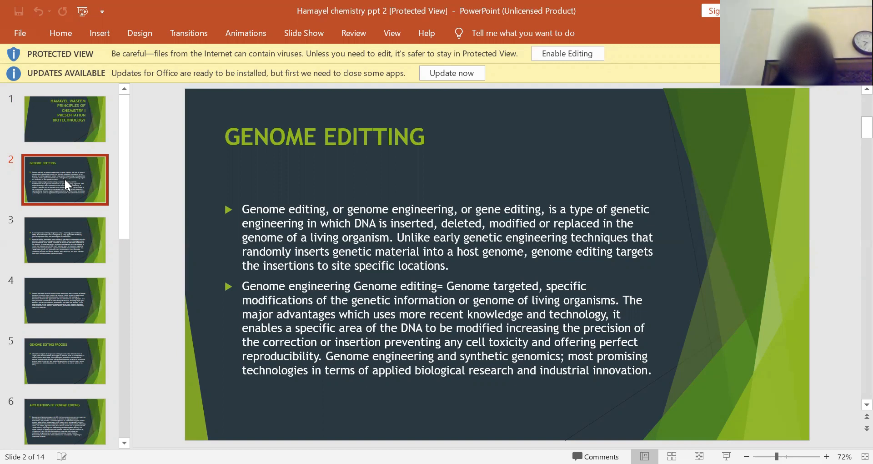
Show slide 3 on editing principles: HDR, NHEJ and CRISPR-Cas9
click(65, 240)
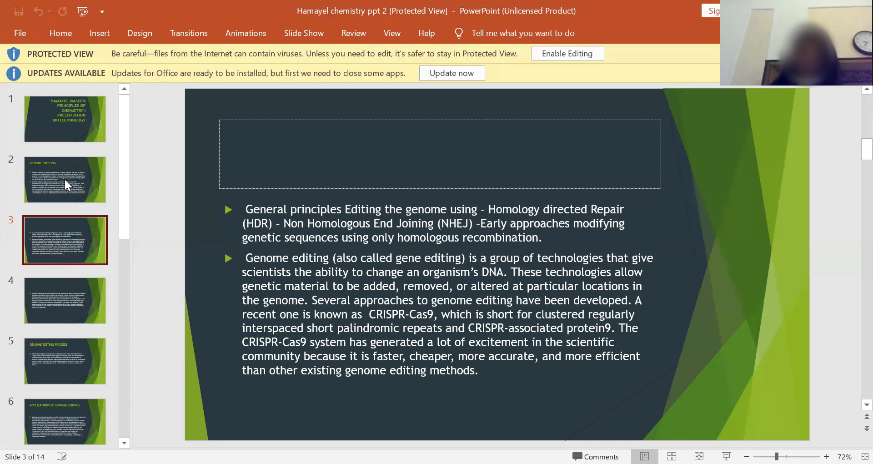
click(65, 301)
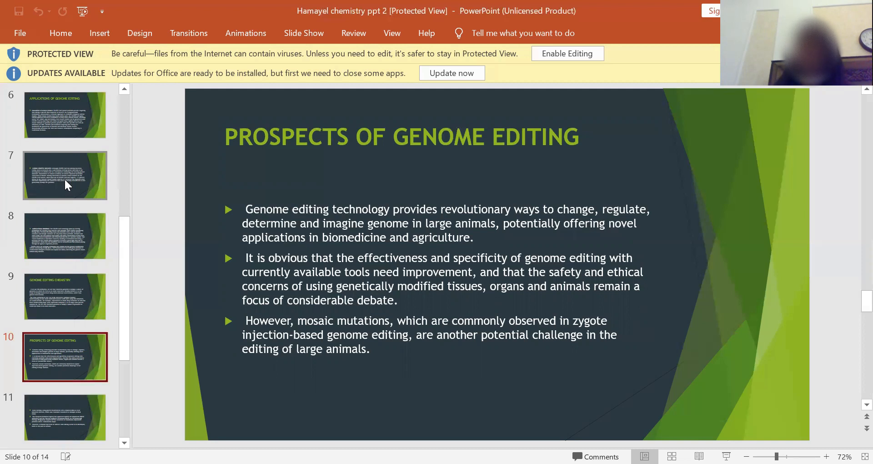
click(66, 418)
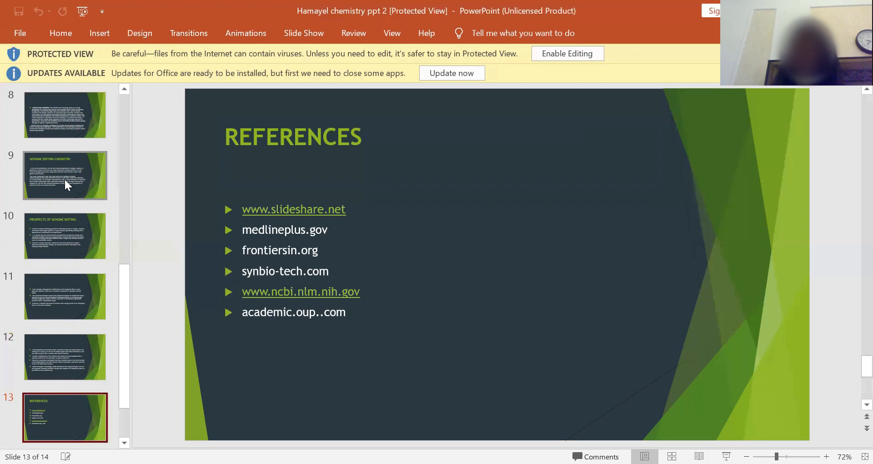
Show slide 14 of 14, the closing 'THANKYOU' slide
click(65, 405)
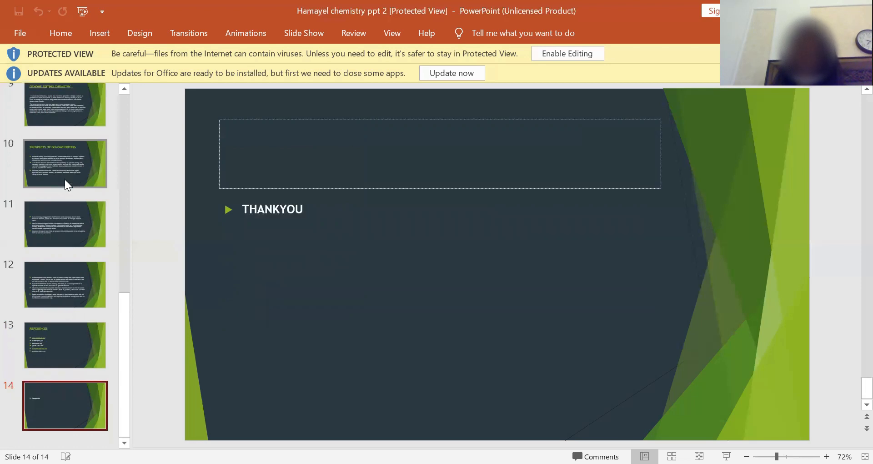